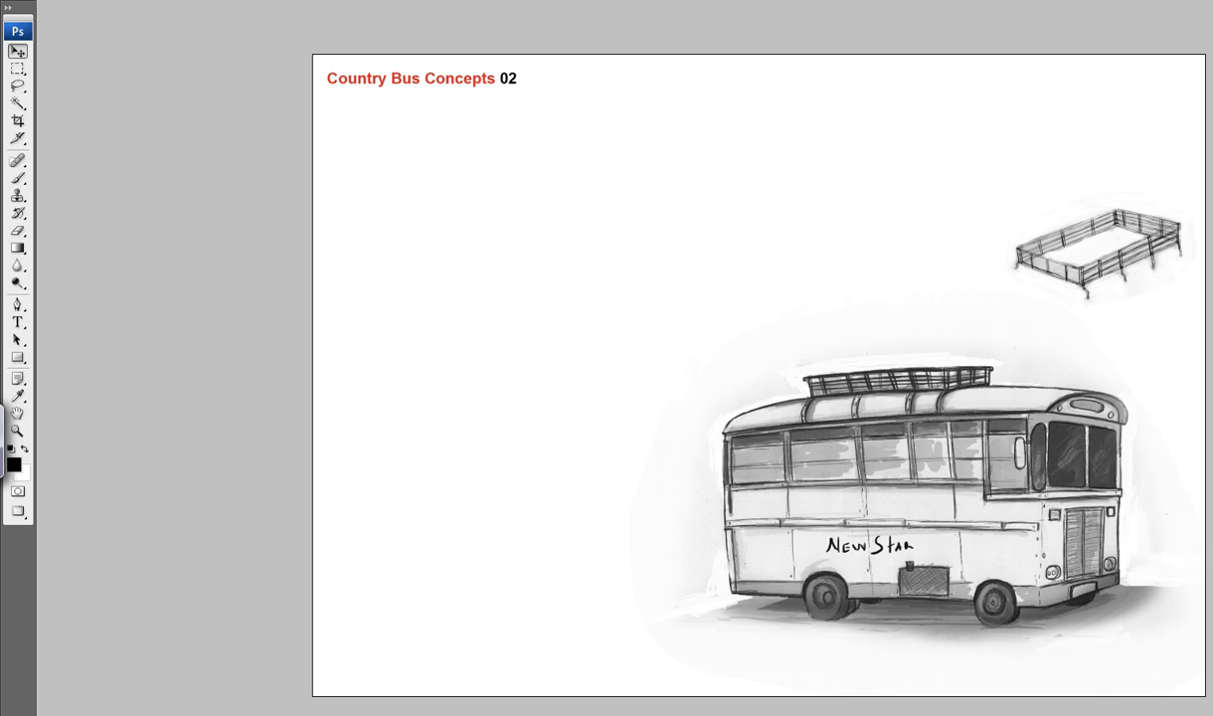
# Drag the front-view bus sketch to just left of the side view.
pyautogui.moveTo(1098, 254); pyautogui.dragTo(641, 328)
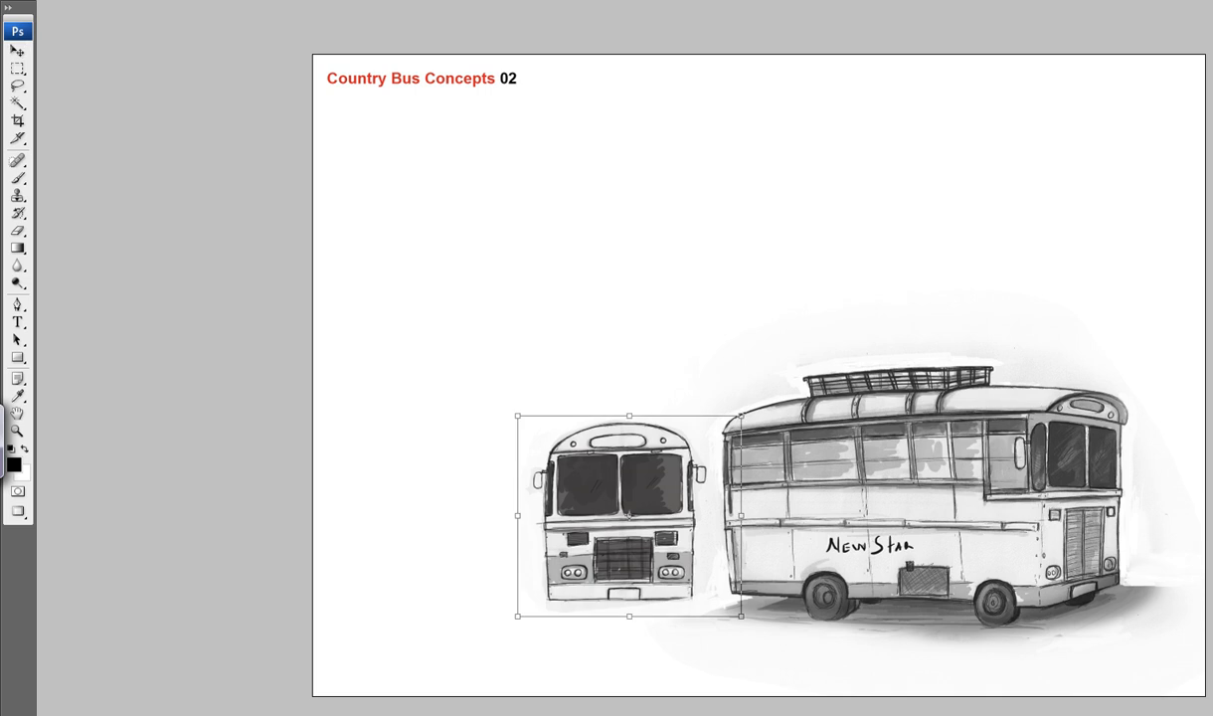
# Resize the front-view sketch with Free Transform handles to fit beside the side view.
pyautogui.moveTo(628, 515); pyautogui.dragTo(579, 470)
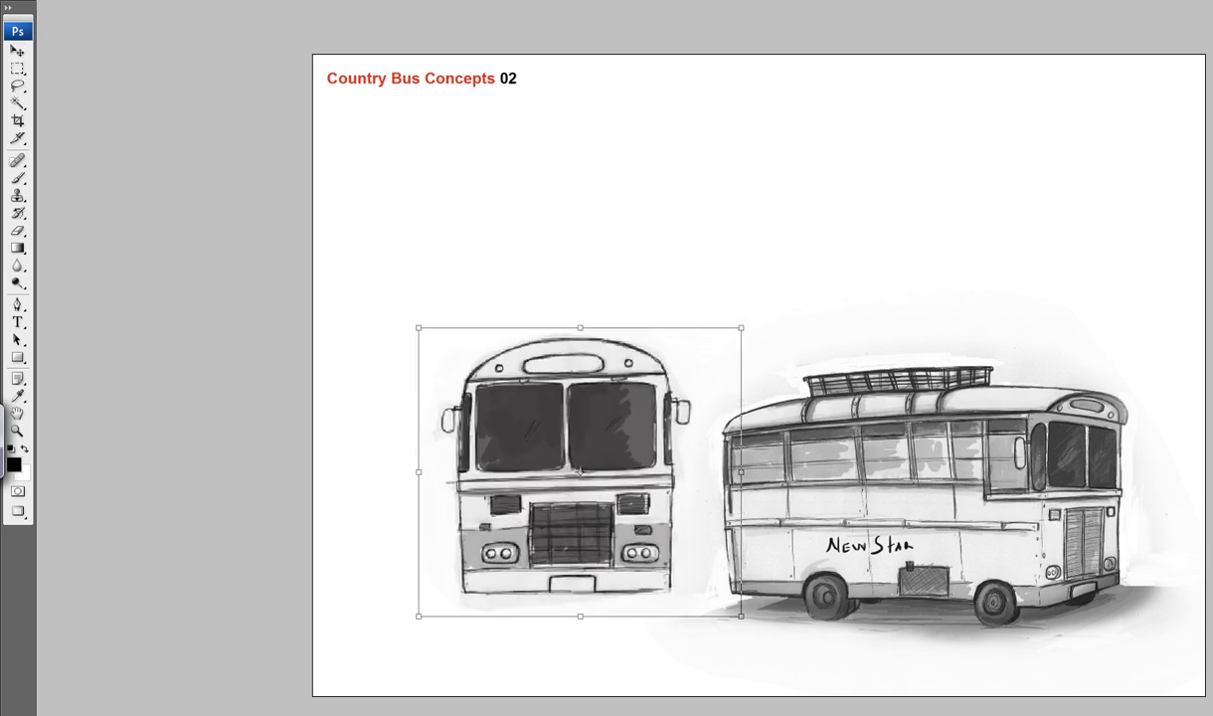
pyautogui.moveTo(580, 470); pyautogui.dragTo(605, 444)
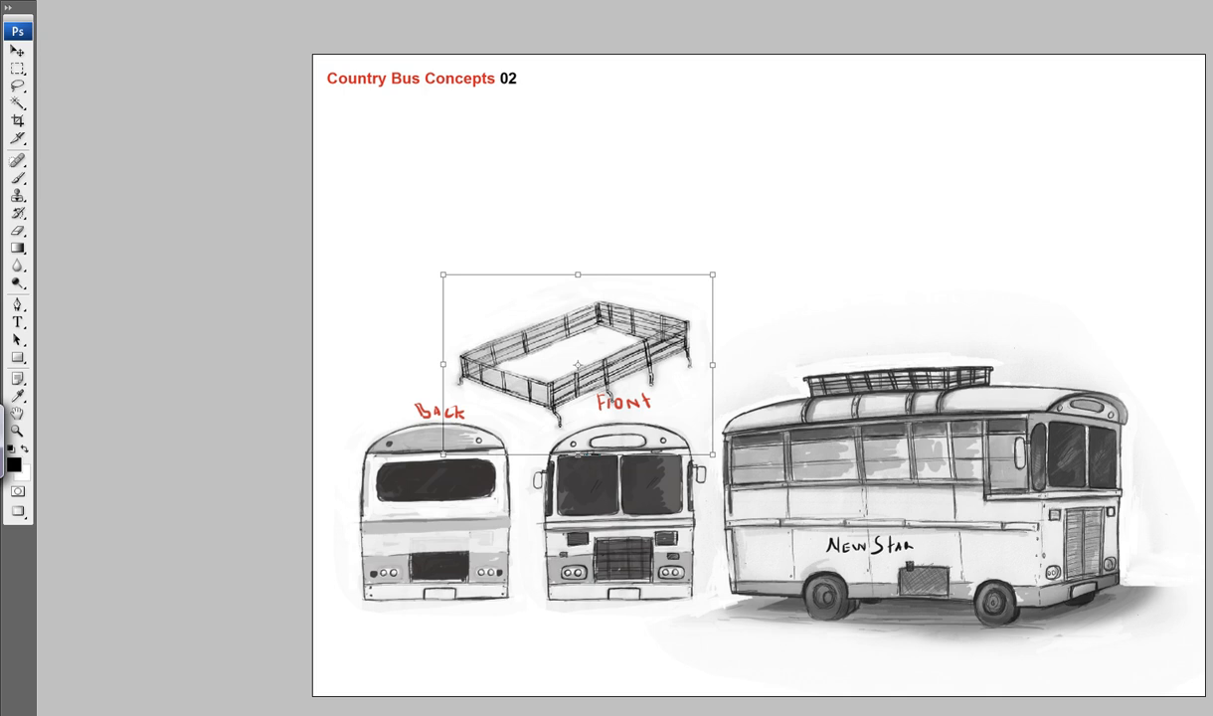
# Shrink the roof-rack sketch and move it to the upper right above the side view.
pyautogui.moveTo(577, 364); pyautogui.dragTo(947, 243)
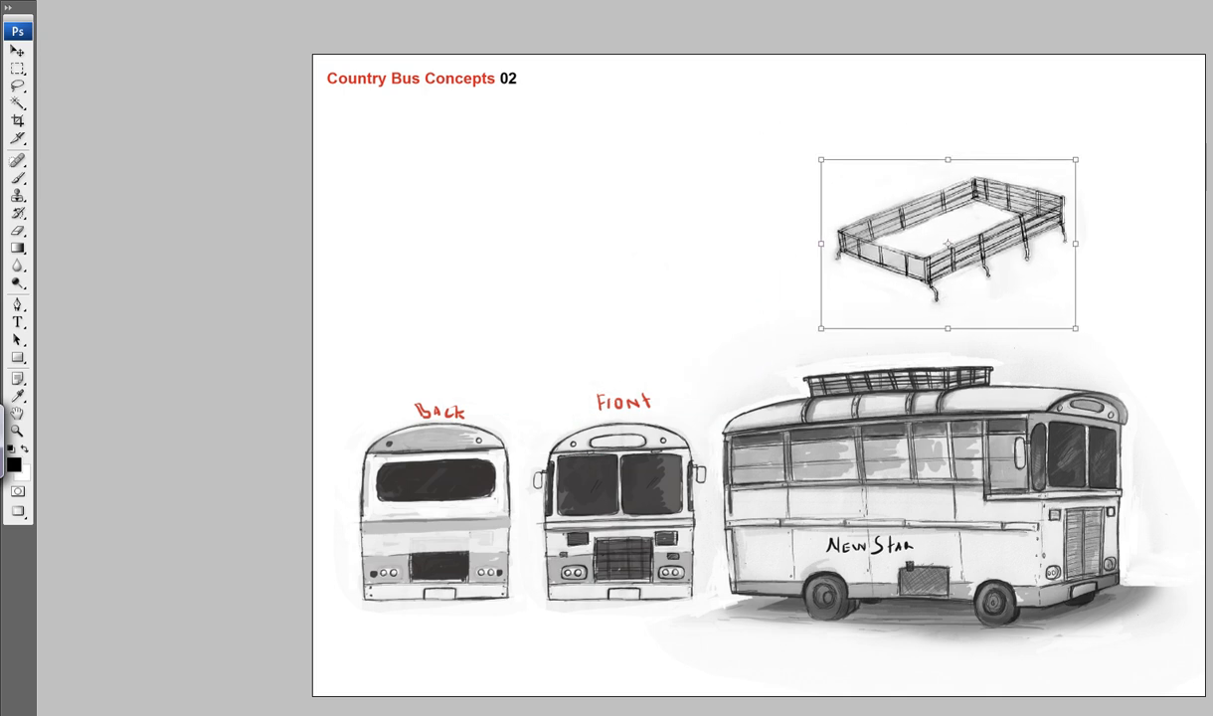
pyautogui.moveTo(947, 243); pyautogui.dragTo(1009, 248)
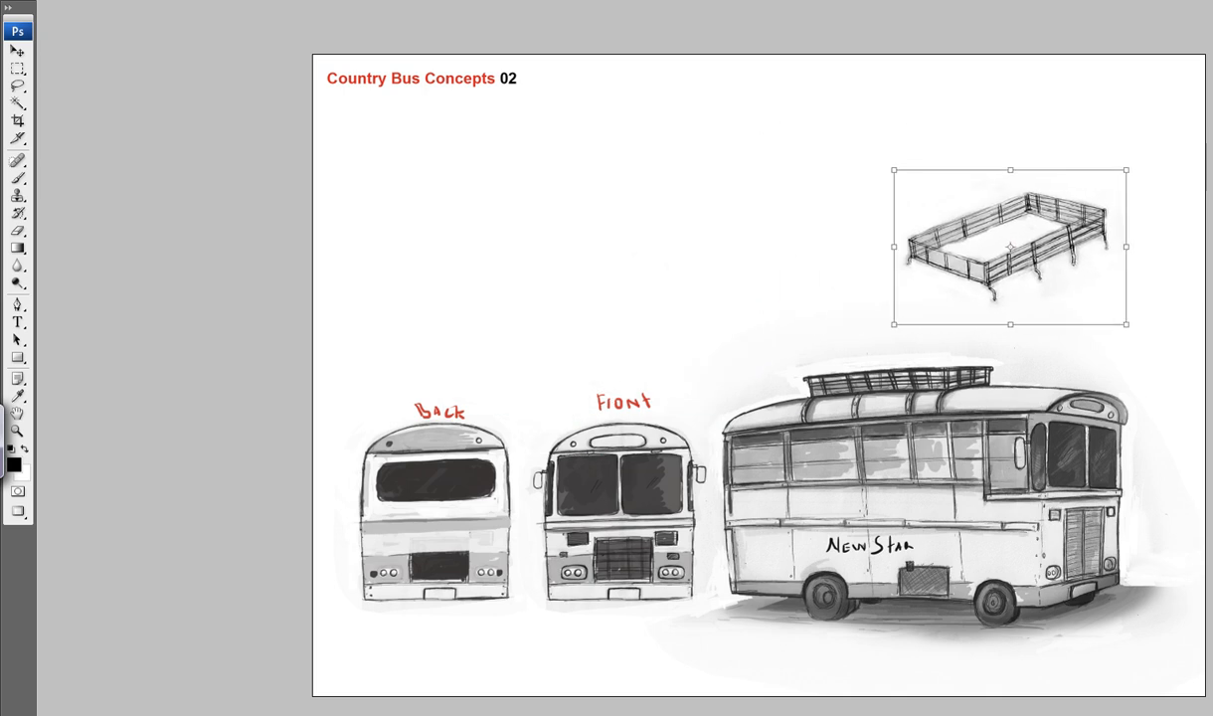
pyautogui.moveTo(1009, 246); pyautogui.dragTo(1004, 251)
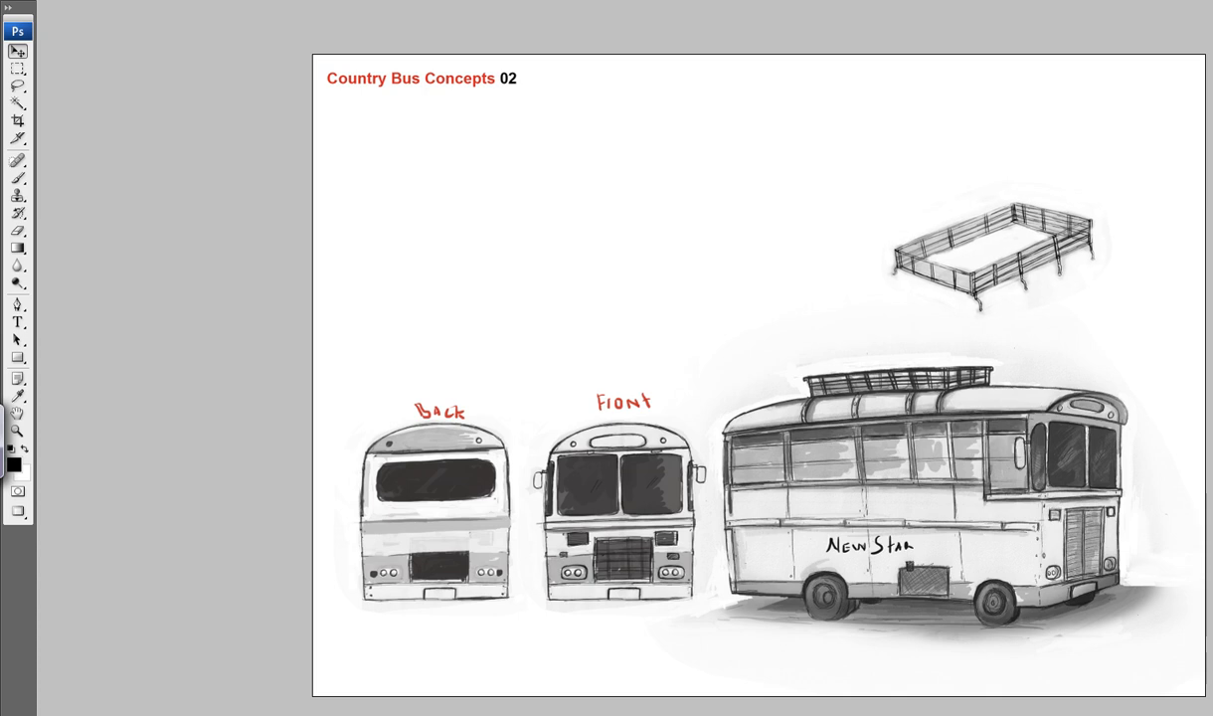